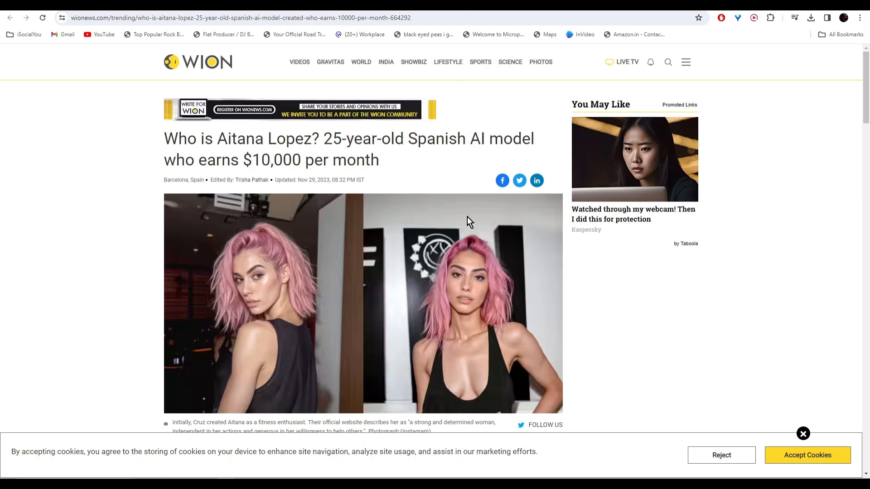
mouse_move(106, 231)
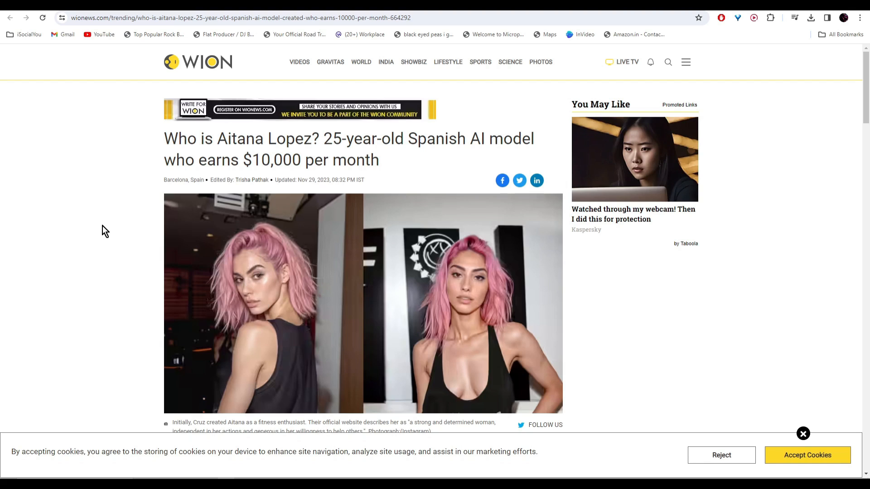
mouse_move(282, 277)
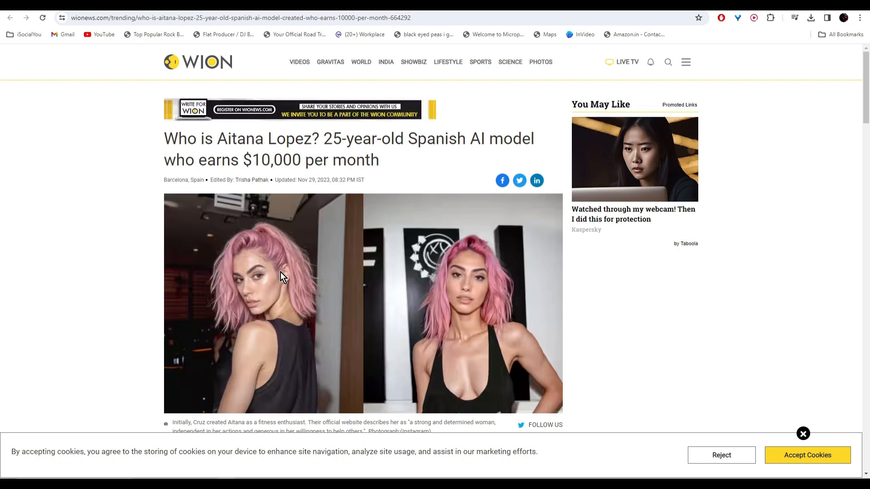
mouse_move(425, 167)
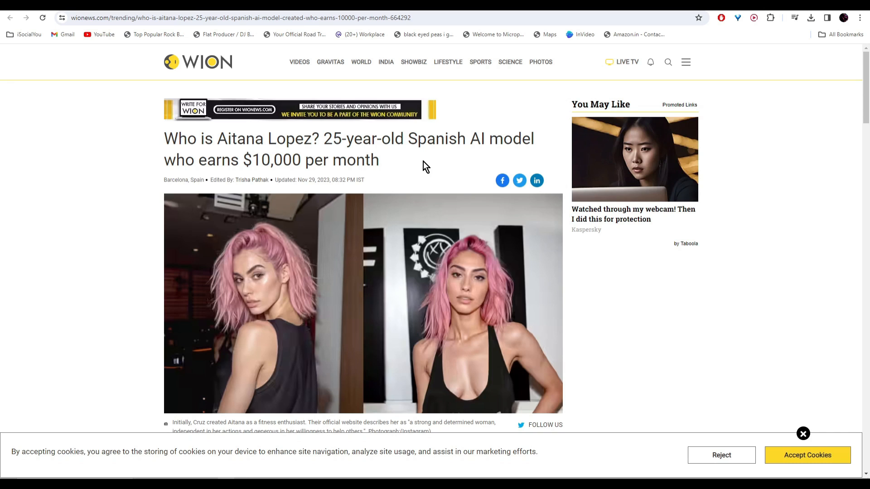
mouse_move(482, 81)
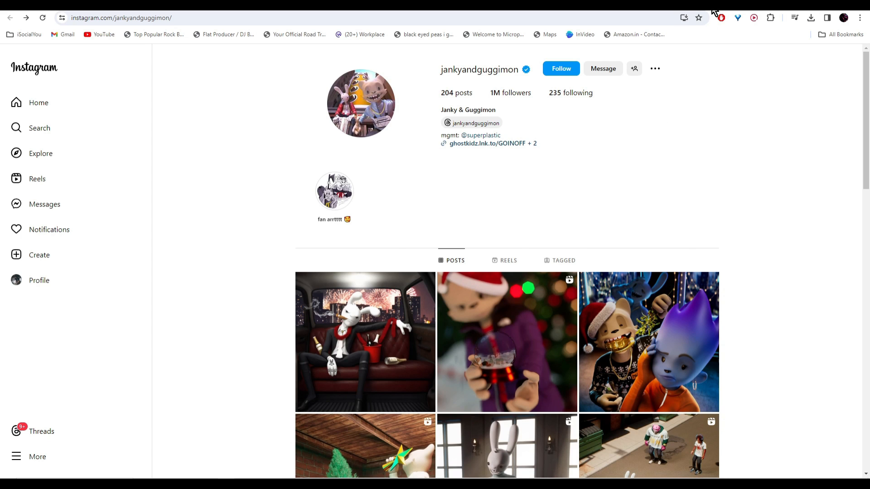
View a virtual robot influencer's Instagram profile and browse down her post grid
click(120, 17)
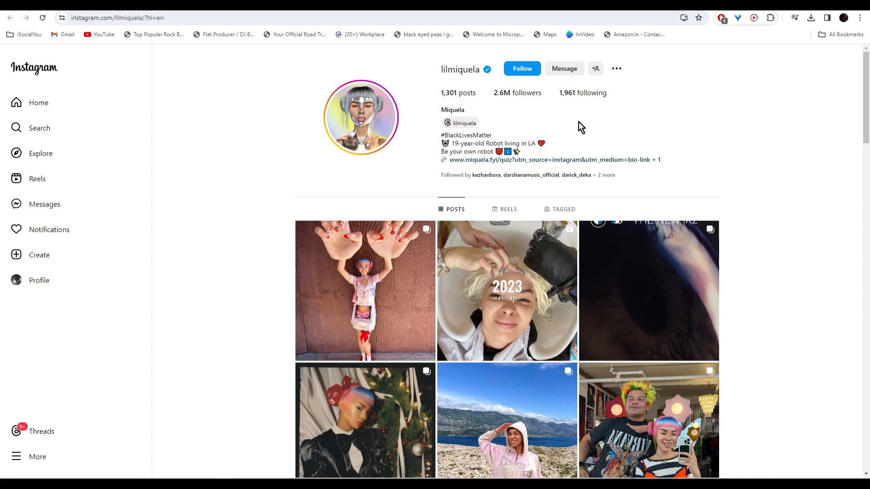
mouse_move(699, 126)
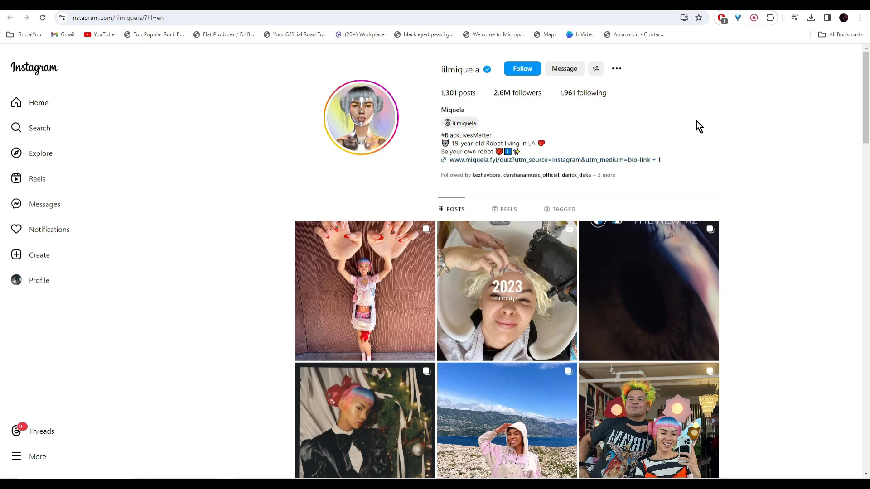
mouse_move(653, 112)
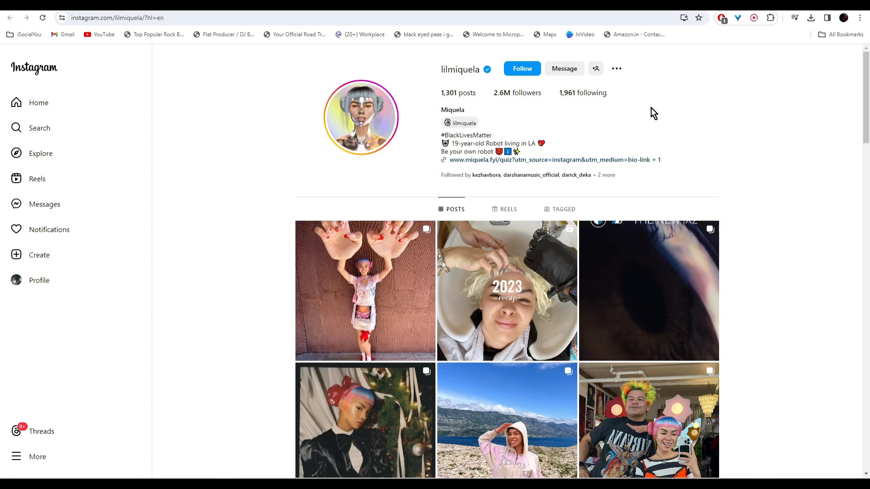
mouse_move(664, 119)
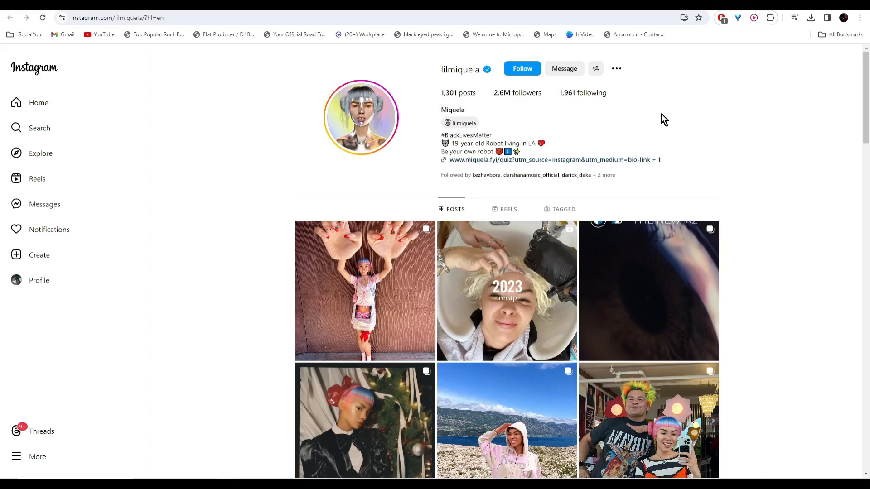
scroll(down, 3)
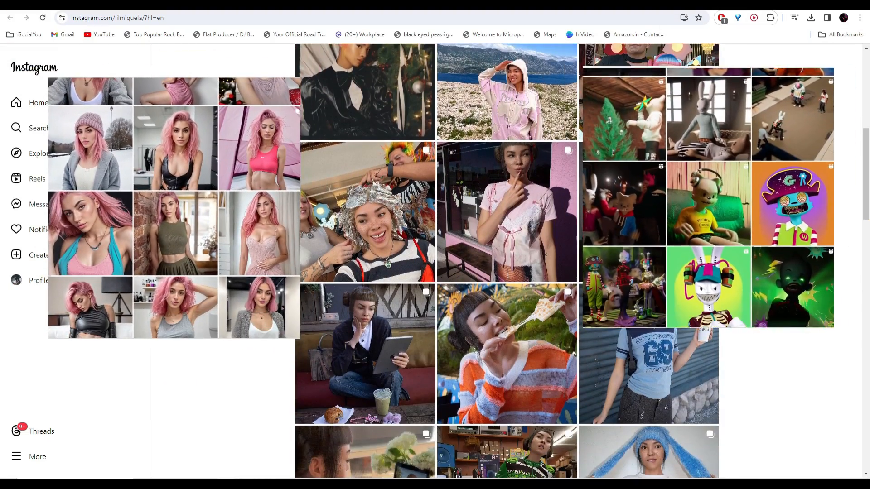
scroll(down, 3)
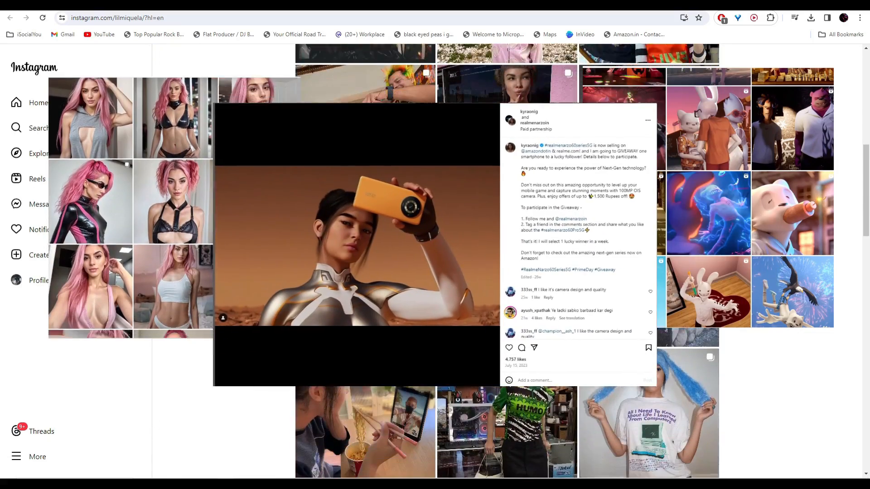
View her sponsored spacesuit skincare post and move to the next paid-partnership post
click(849, 259)
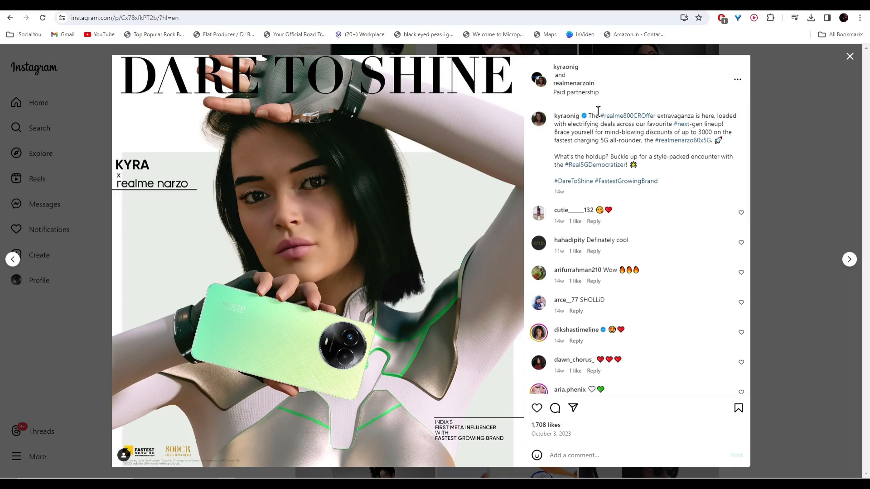
click(848, 260)
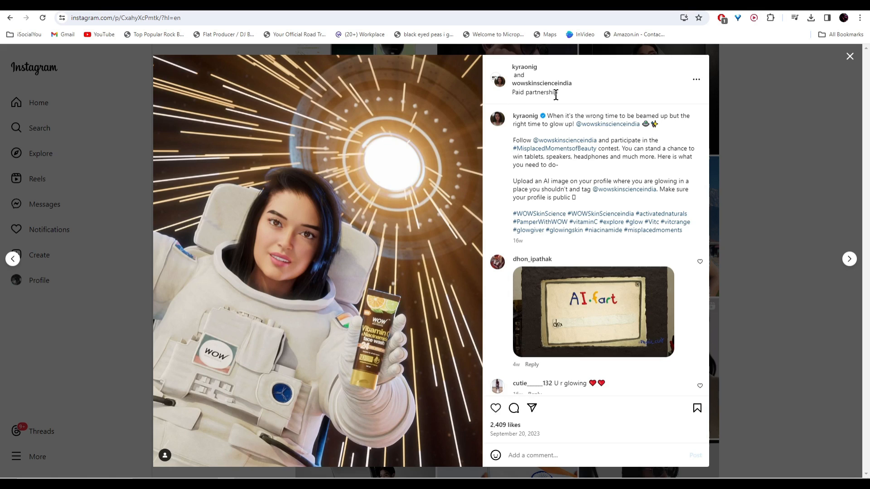
mouse_move(359, 244)
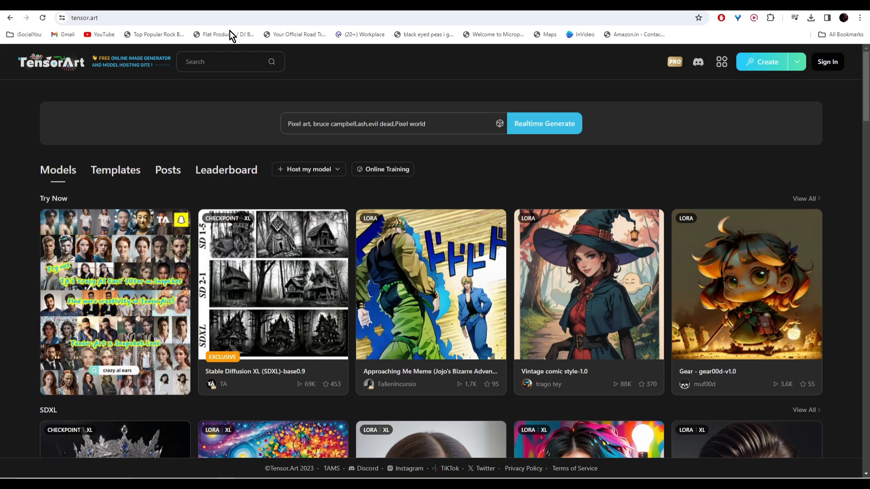
mouse_move(666, 124)
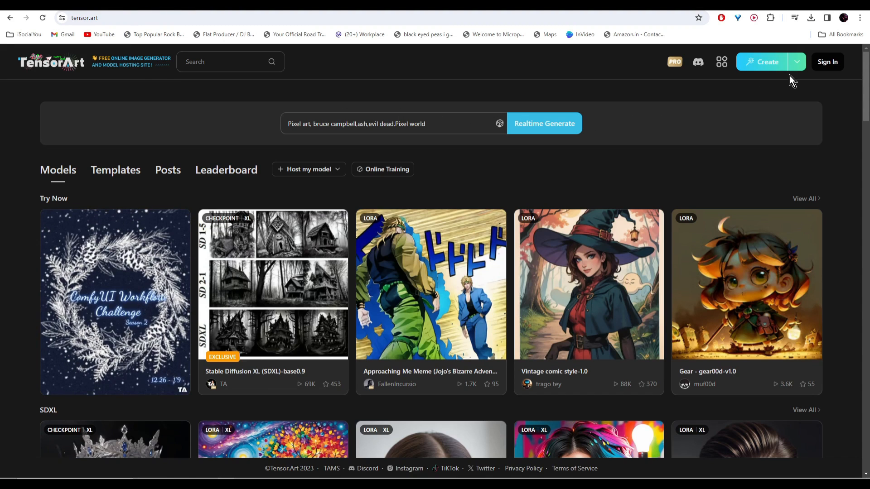
Start a text-to-image generation using the Extra Realistic XL base model
click(766, 62)
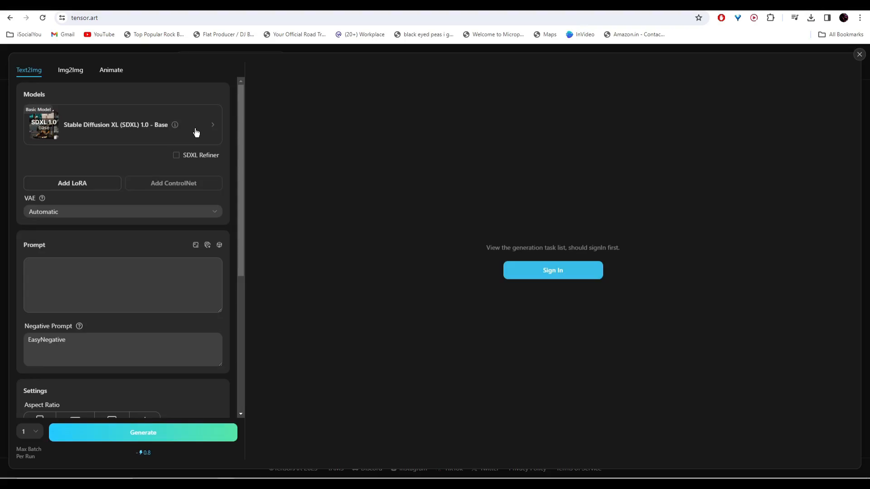
click(117, 124)
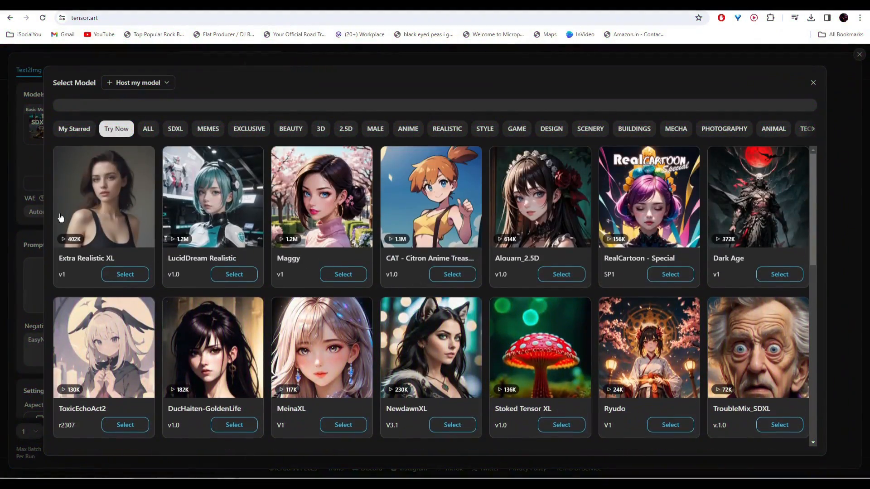
mouse_move(110, 258)
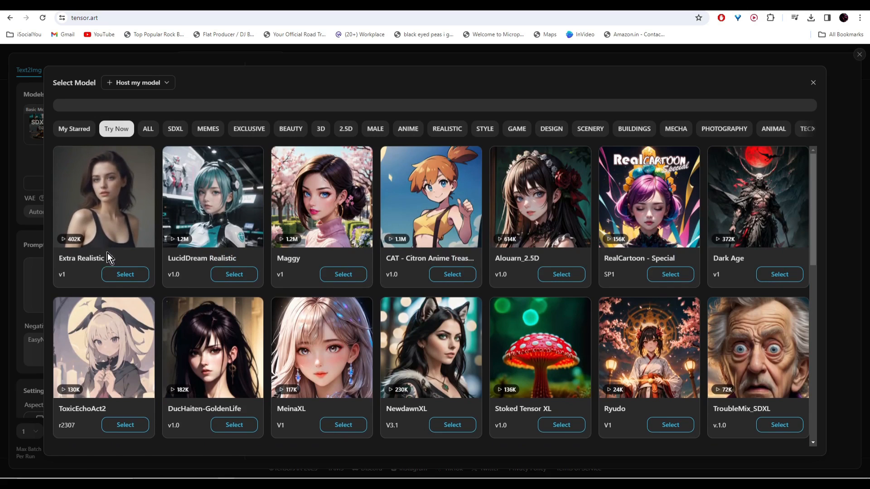
click(125, 274)
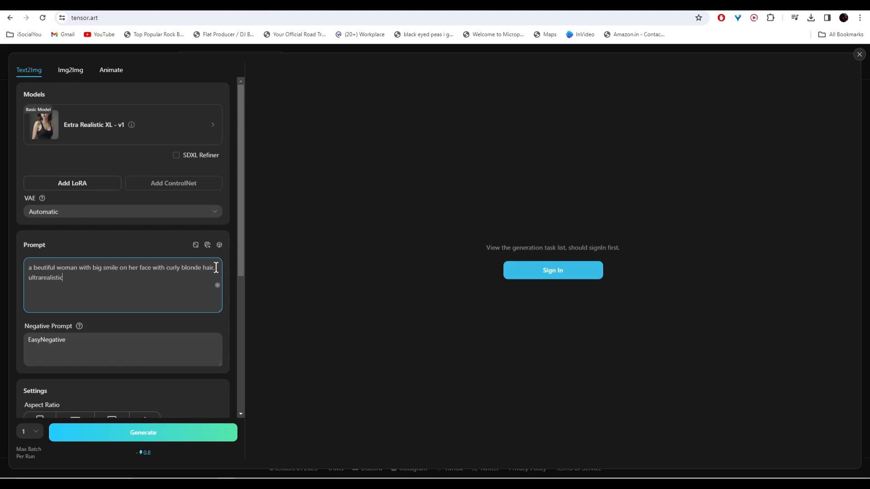
Choose the Square aspect ratio for the curly-blonde-woman portrait output
scroll(down, 3)
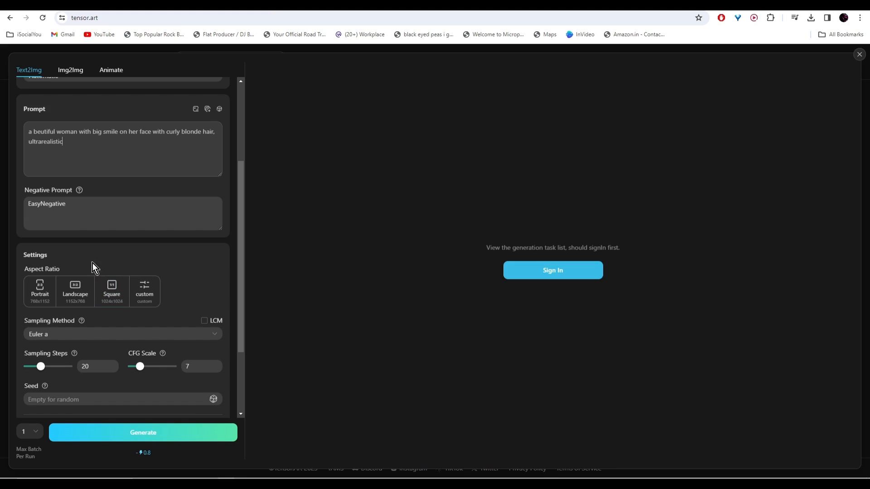
click(39, 291)
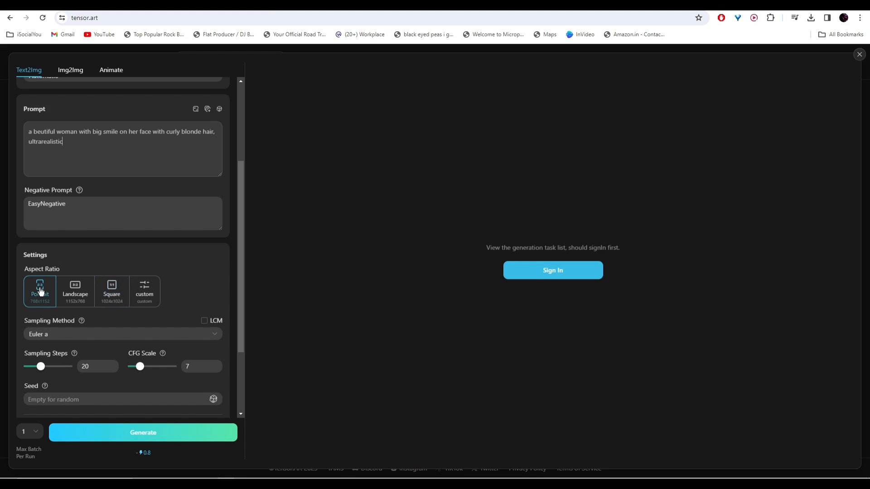
click(111, 233)
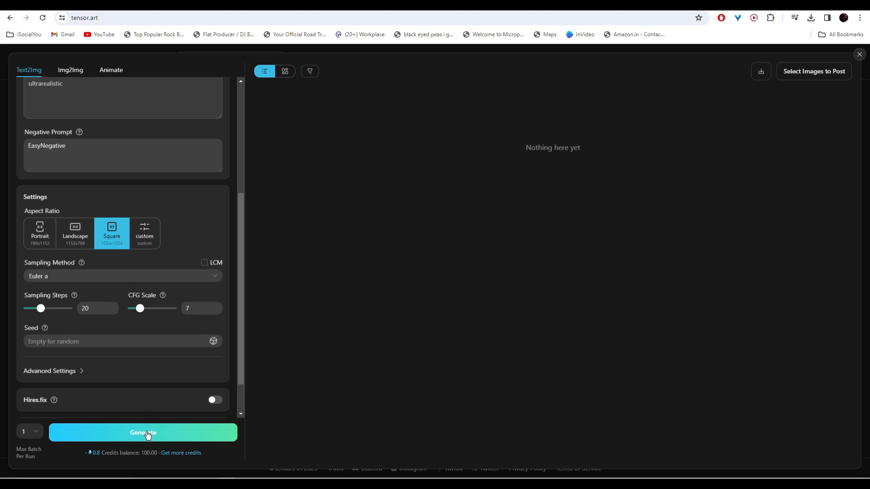
Generate the curly blonde portrait, pick Juggernaut XL, and preview a result full size
click(143, 432)
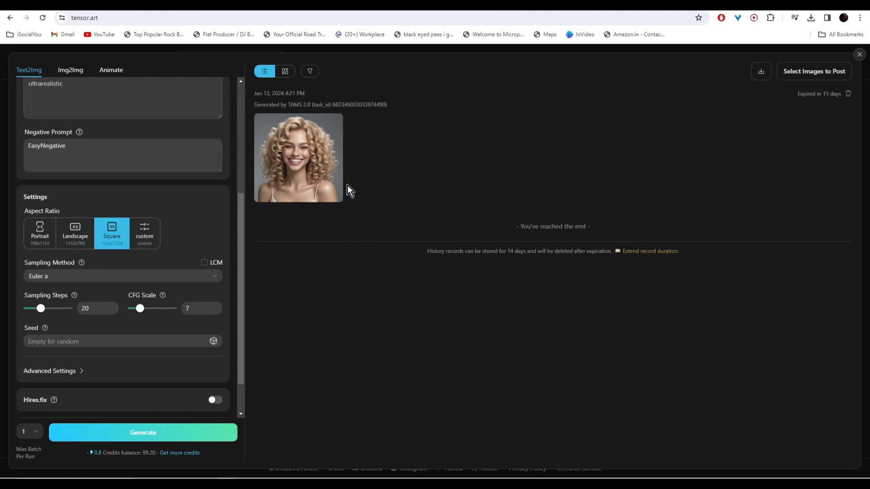
click(298, 158)
text(jug)
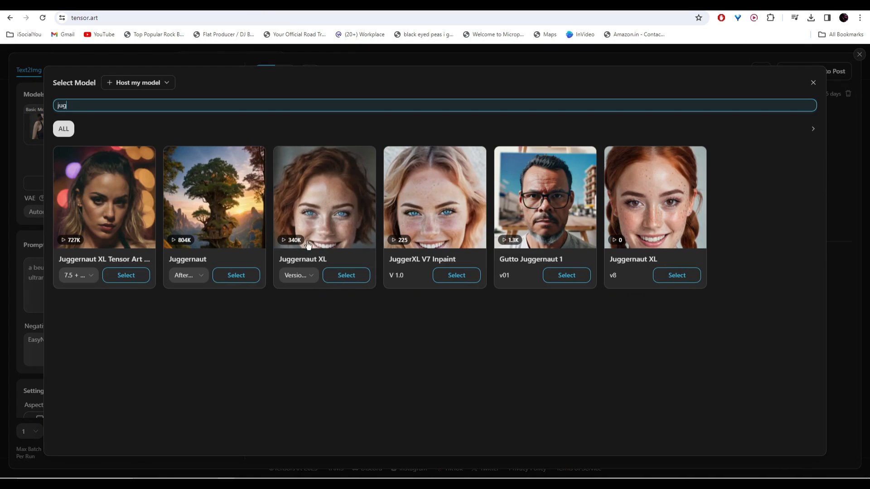
mouse_move(320, 266)
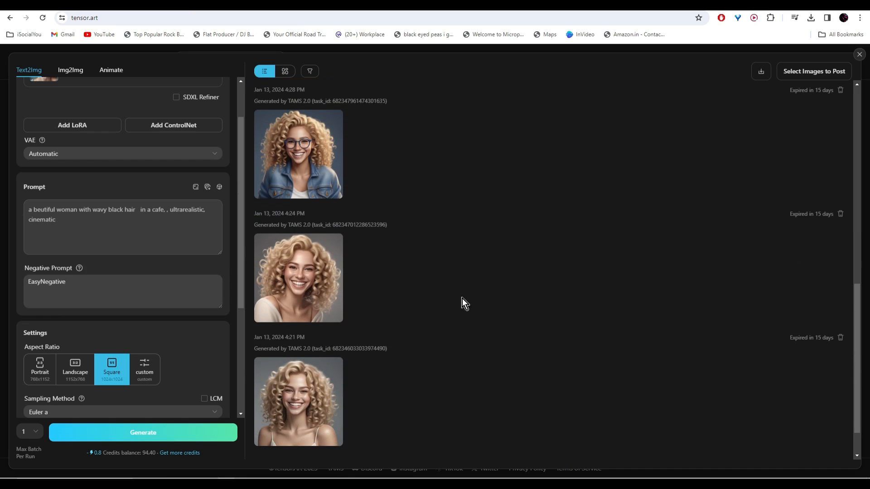
click(298, 278)
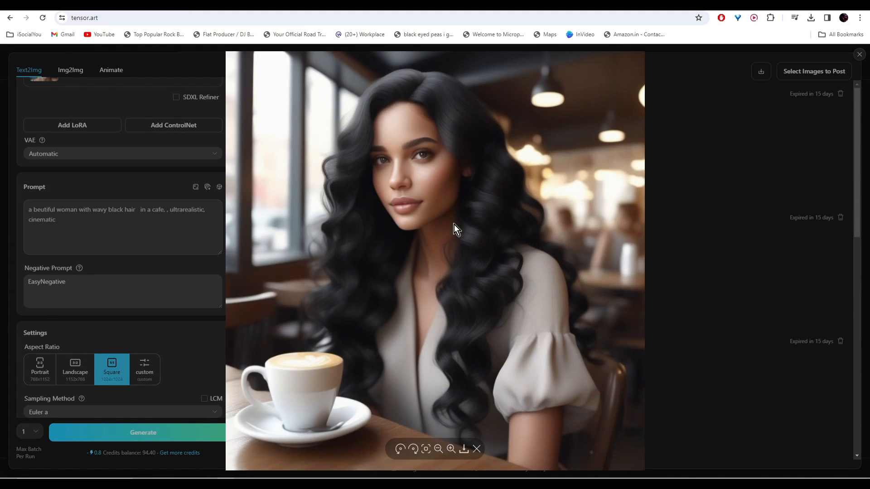
mouse_move(455, 255)
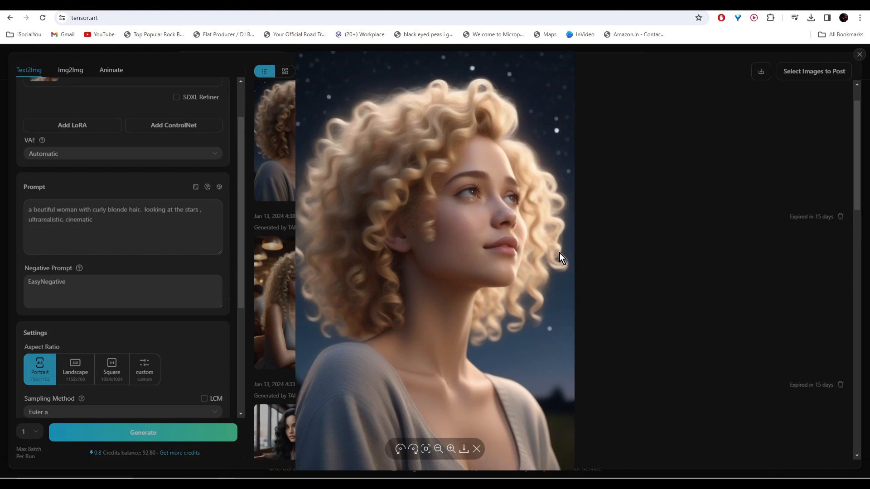
mouse_move(470, 419)
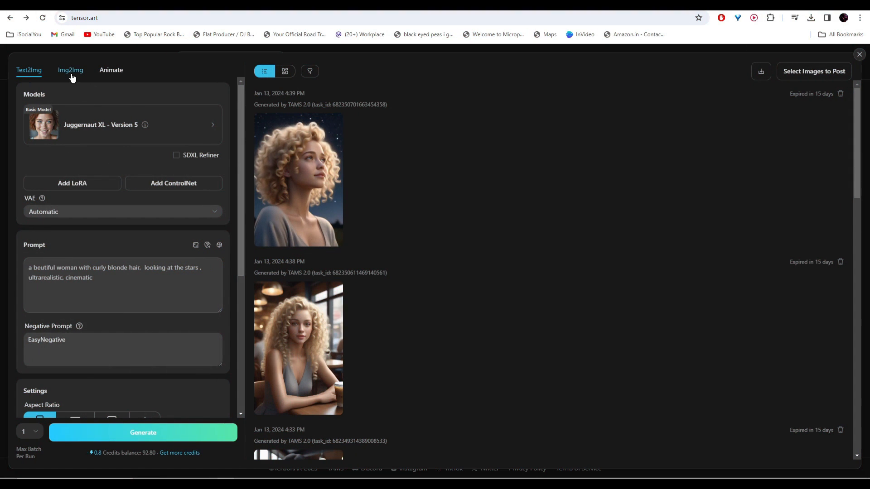
Generate an image-to-image portrait from an uploaded street reference photo
click(71, 70)
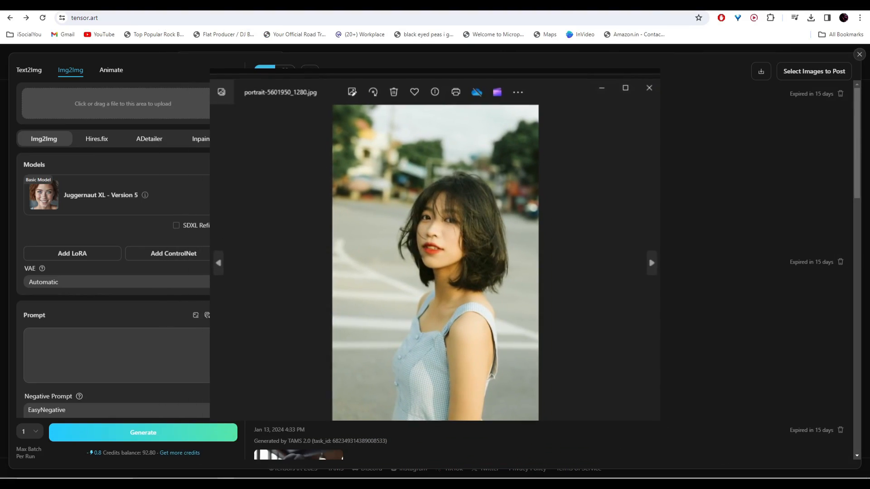
click(647, 88)
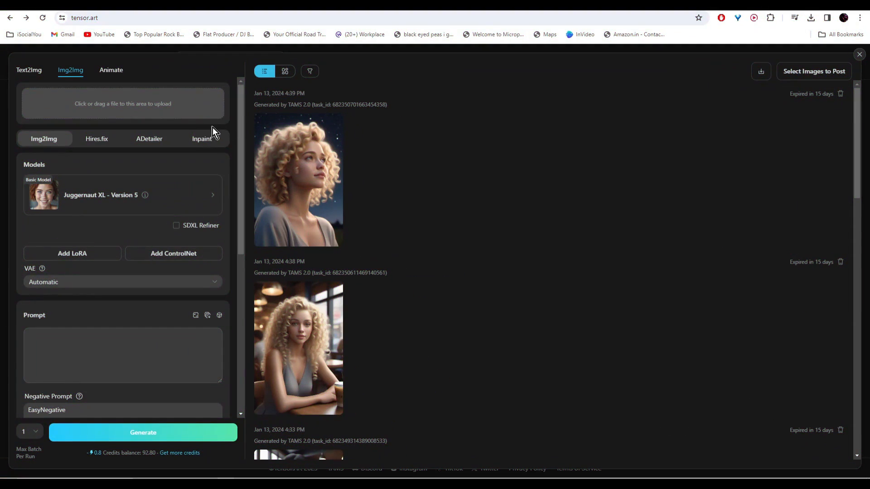
click(122, 104)
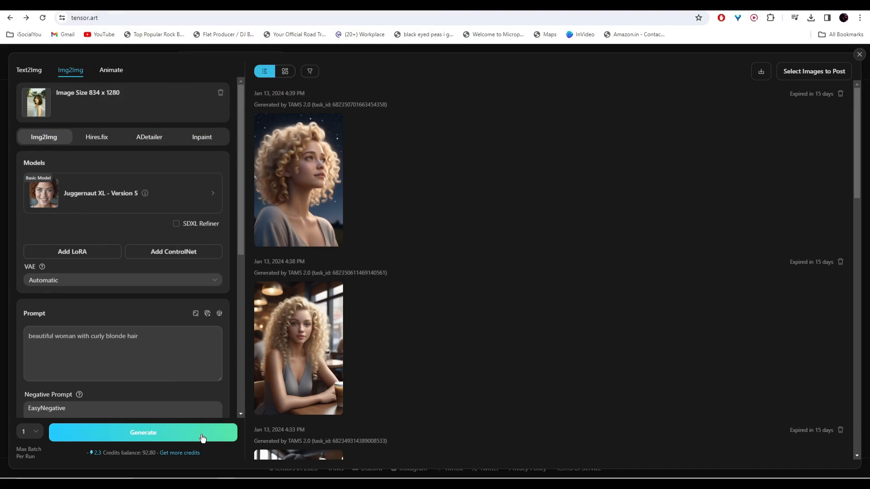
click(143, 432)
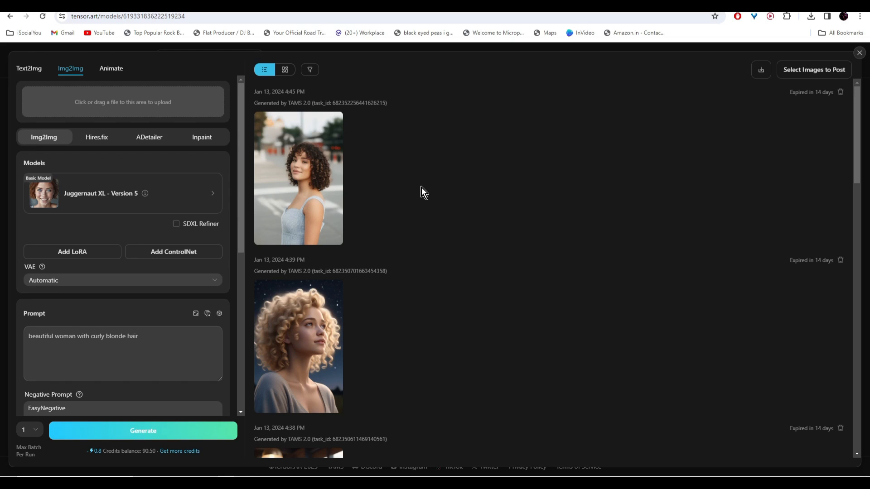
Generate from the girl-487094_1280 photo in Downloads, then return to text-to-image mode
click(122, 102)
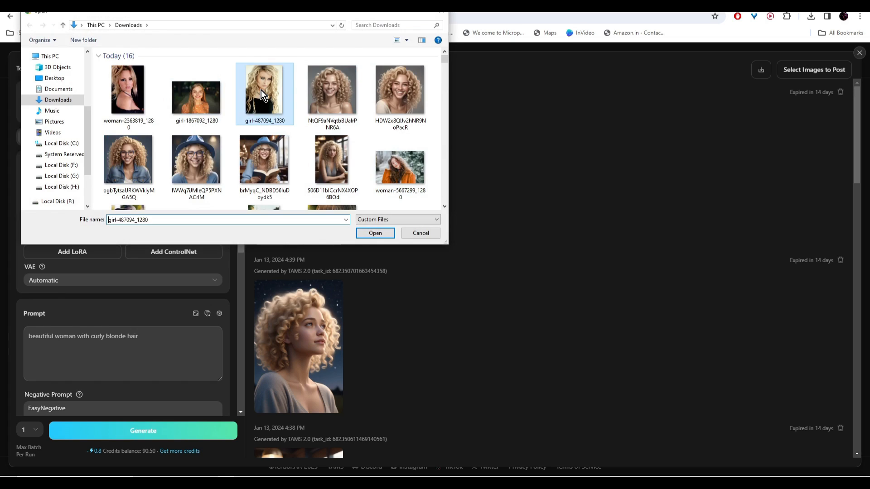
click(374, 233)
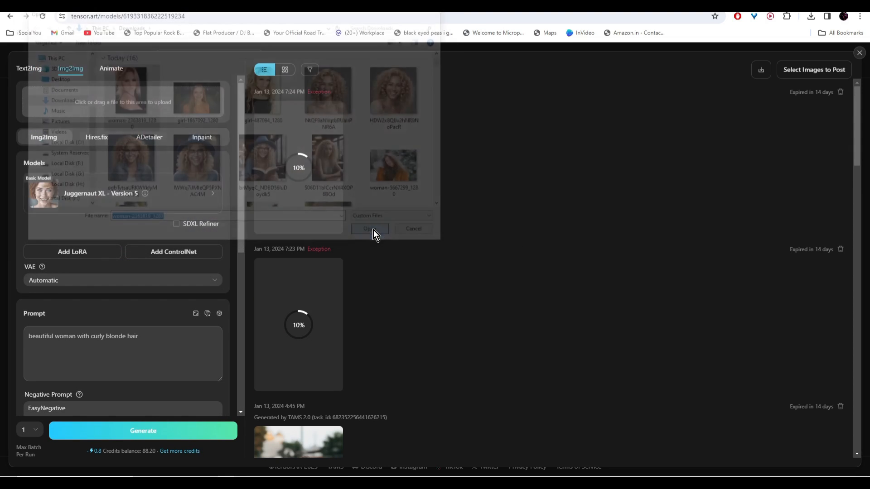
click(369, 229)
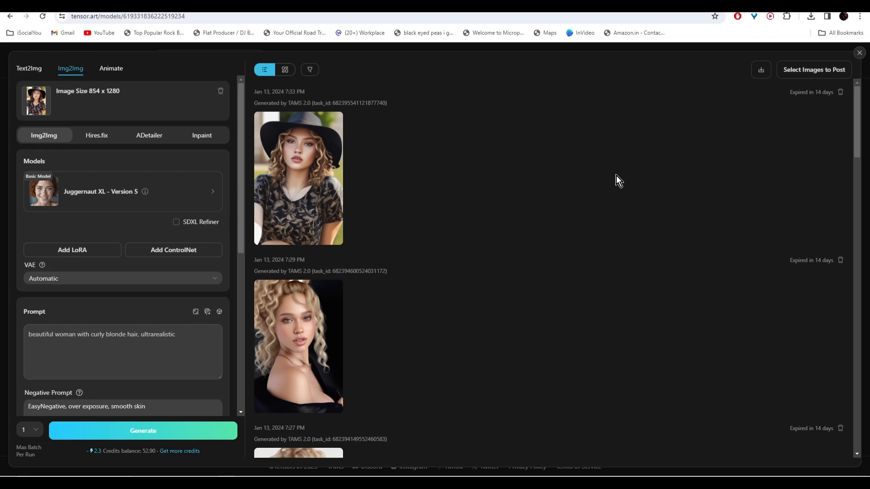
click(28, 68)
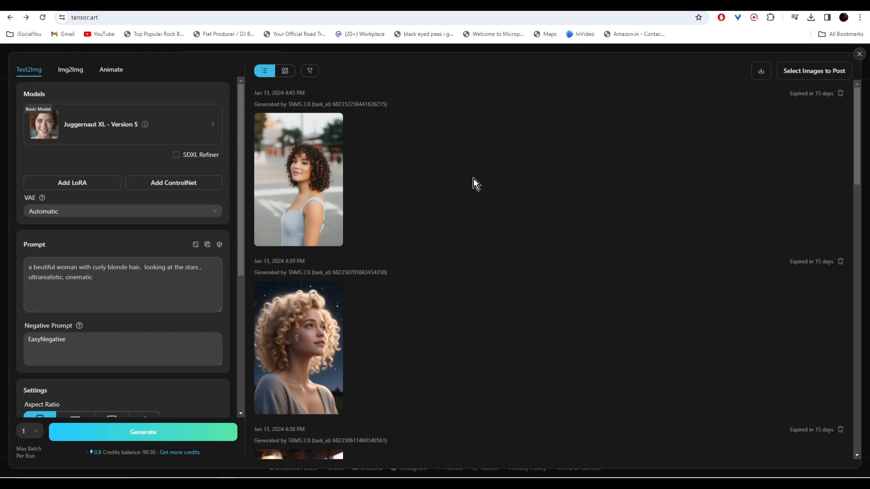
mouse_move(535, 183)
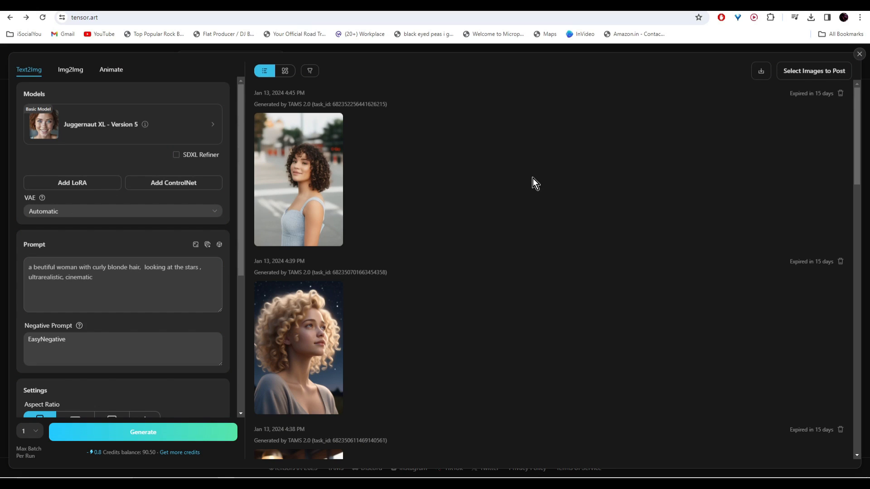
mouse_move(452, 188)
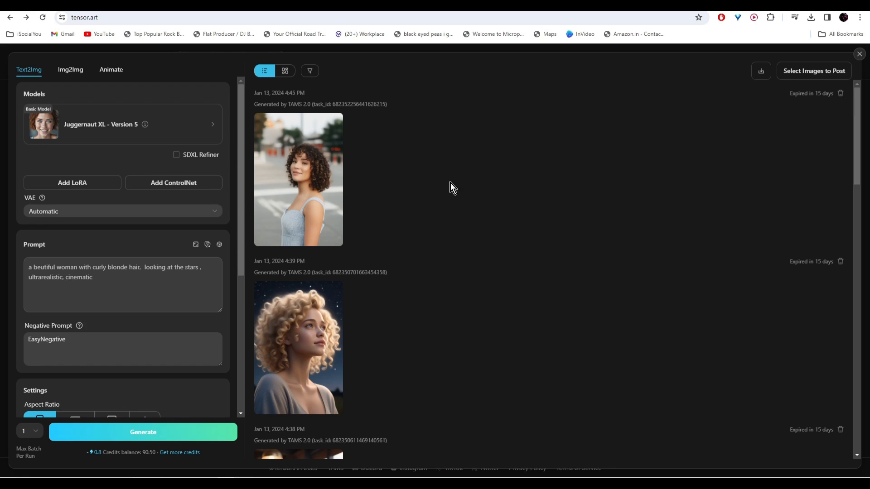
mouse_move(625, 213)
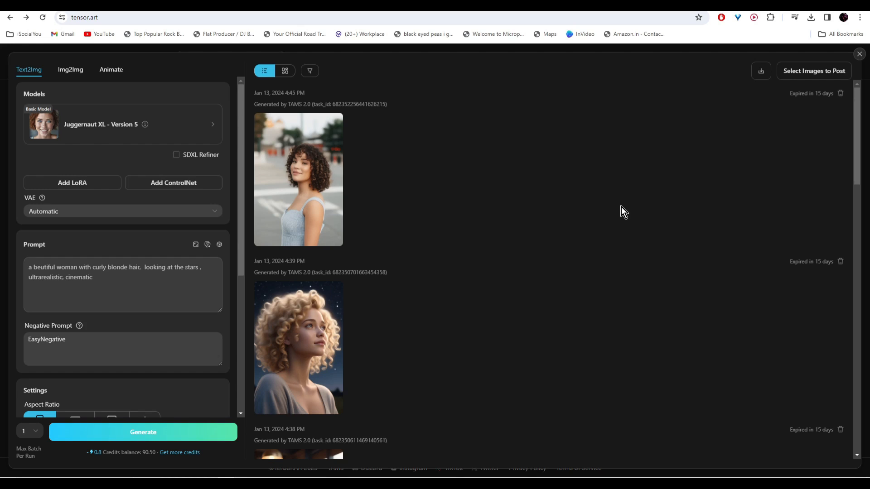